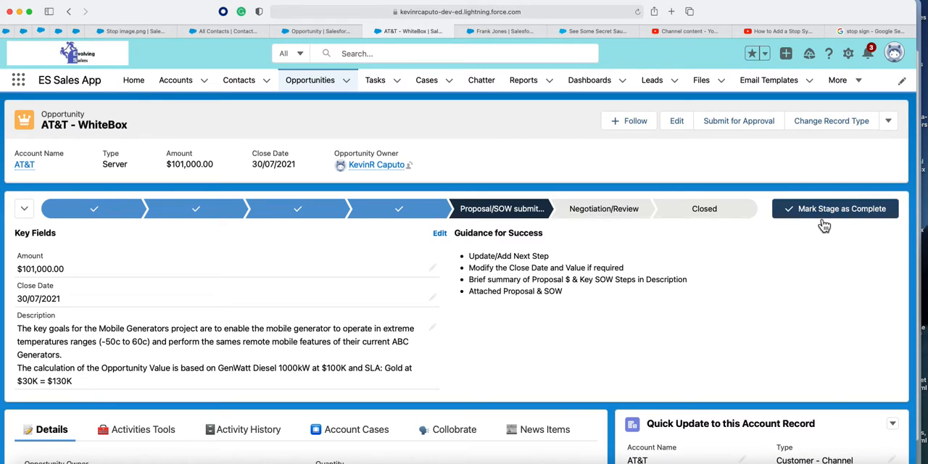
mouse_move(848, 53)
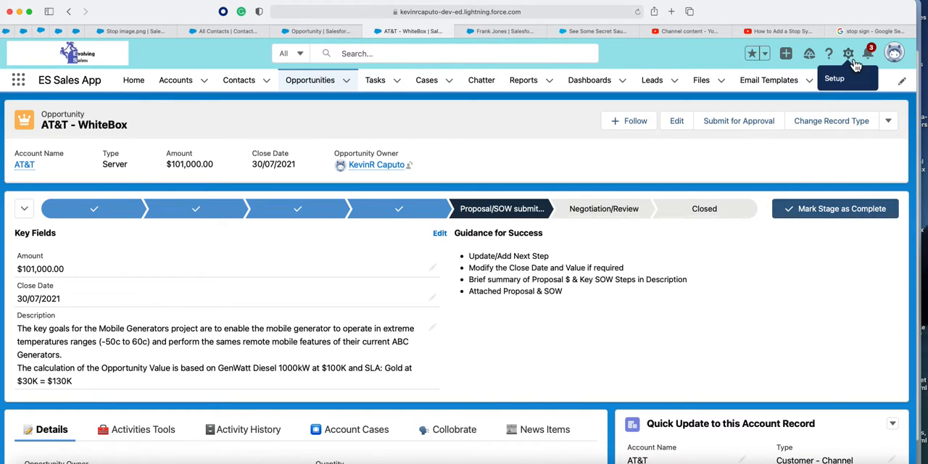
- Reveal the setup menu with Setup and Edit Page options on the AT&T - WhiteBox opportunity
left_click(847, 52)
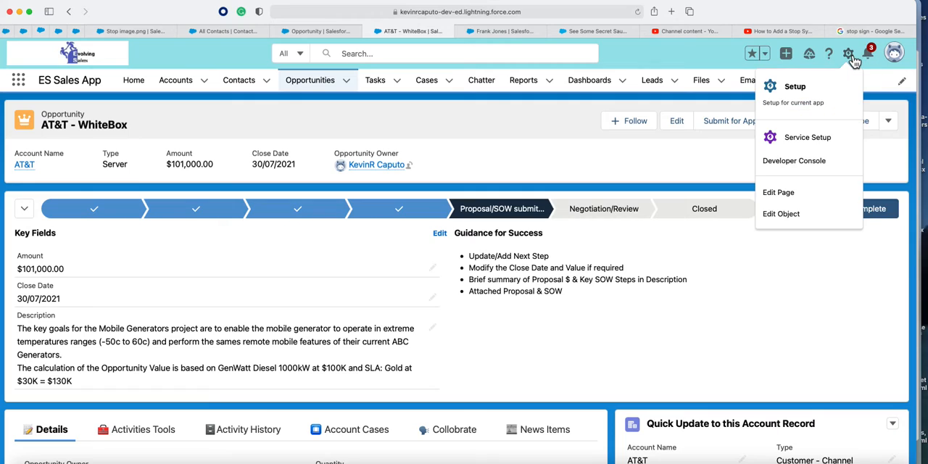
mouse_move(797, 182)
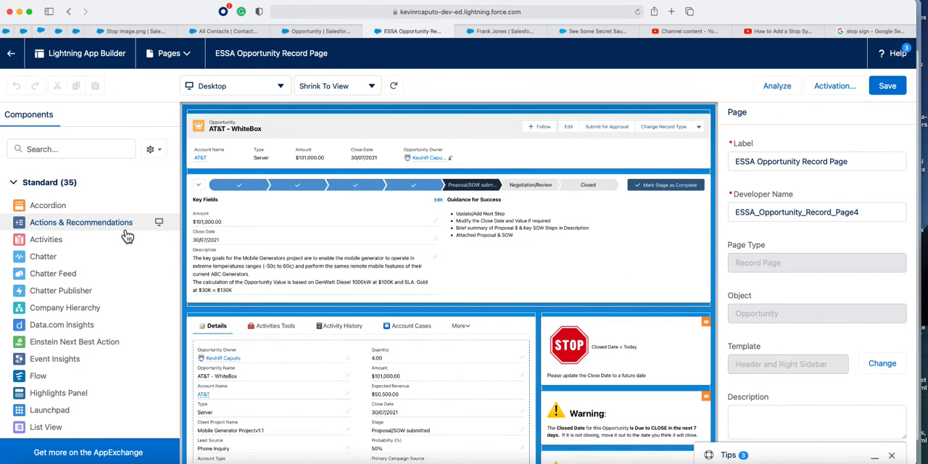
- Place a Related List - Single component in the right sidebar and select it for configuration
scroll("down", 3)
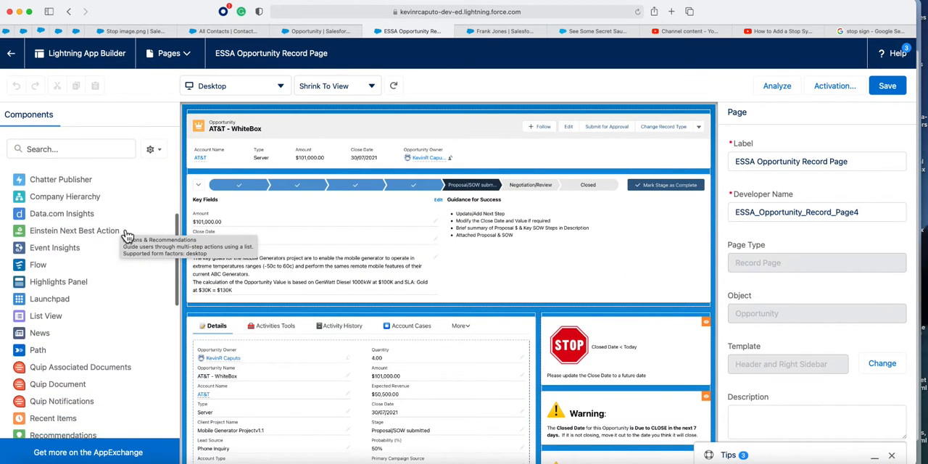
scroll("down", 3)
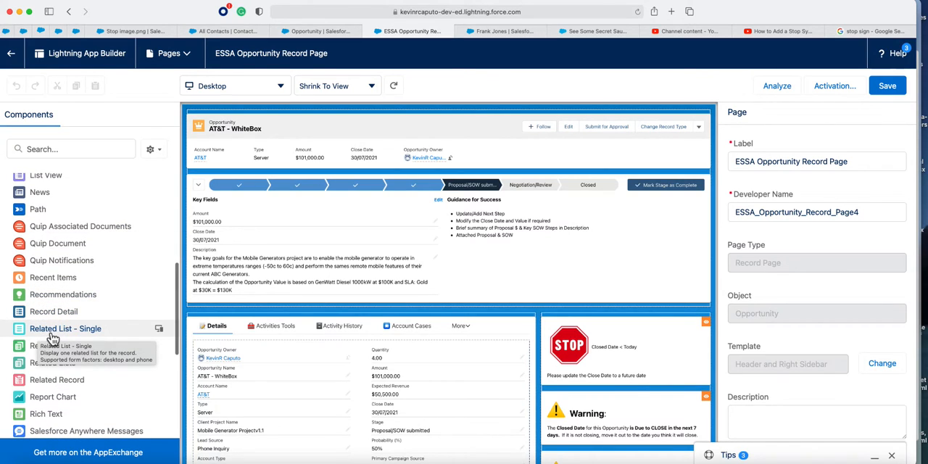
mouse_move(76, 340)
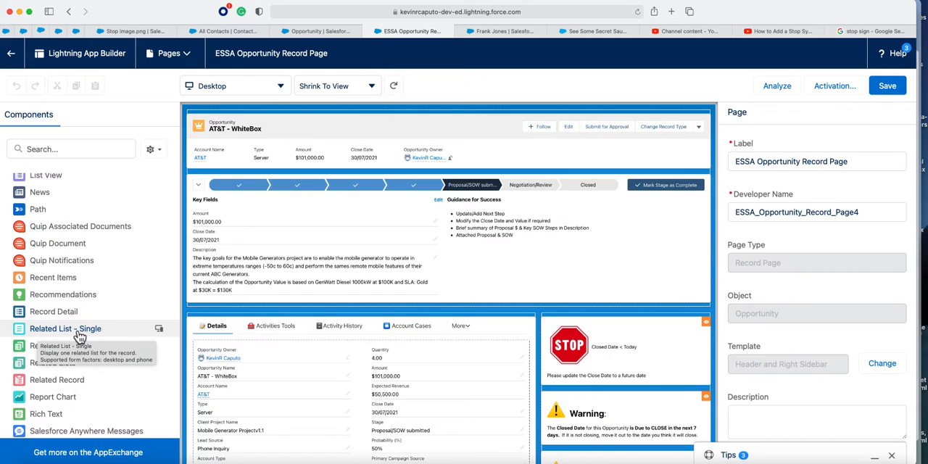
mouse_move(455, 334)
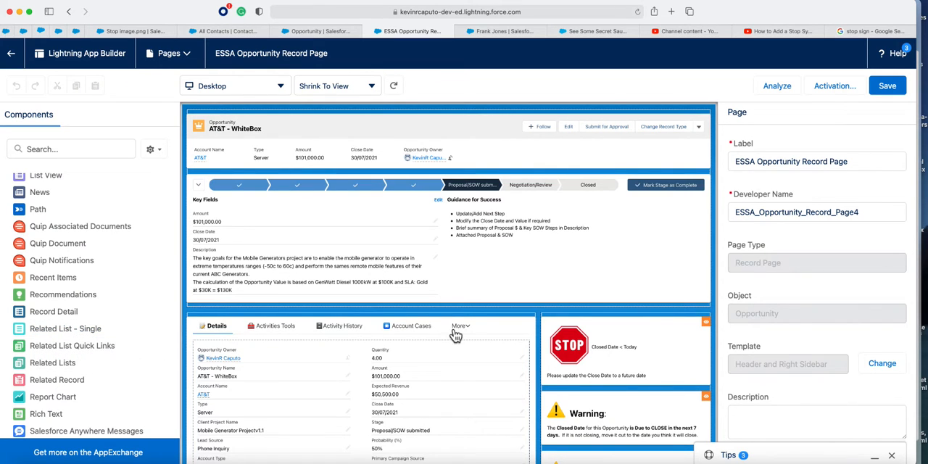
scroll("down", 3)
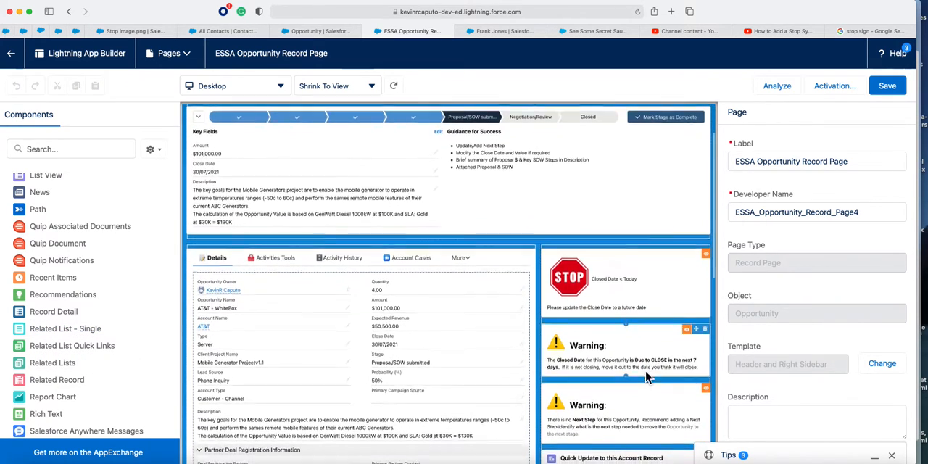
scroll("down", 3)
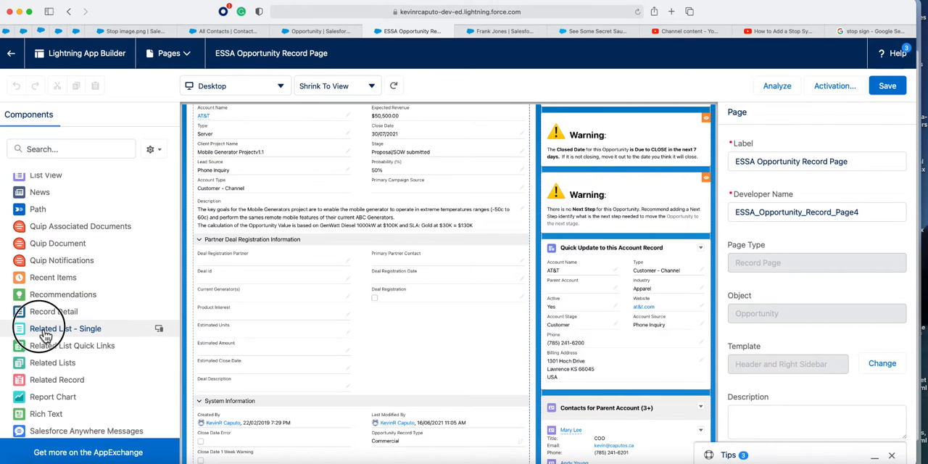
left_click_drag(65, 328, 566, 395)
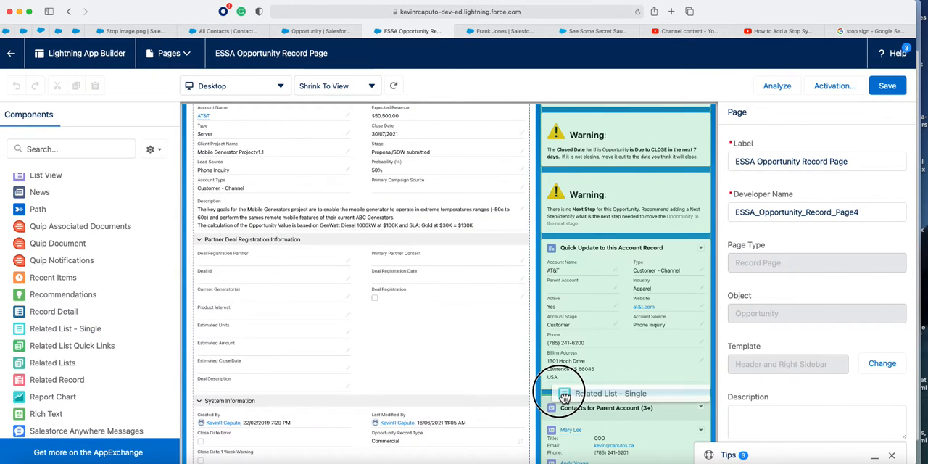
left_click(564, 397)
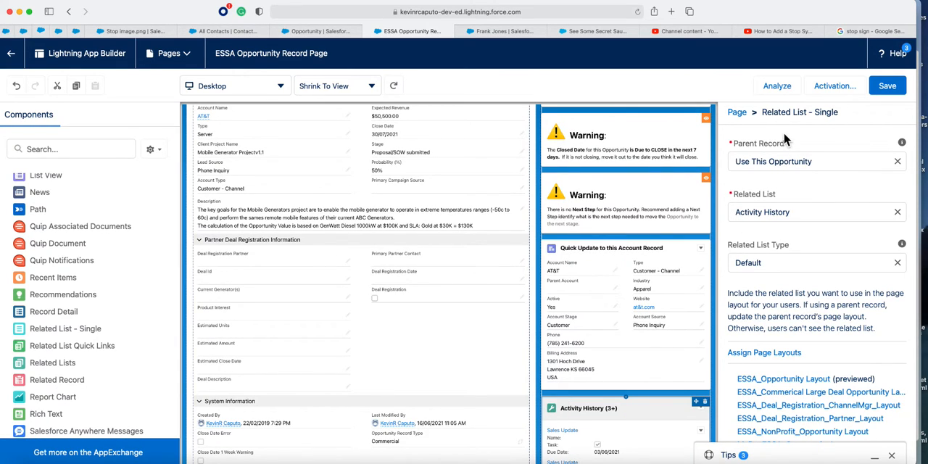
mouse_move(825, 127)
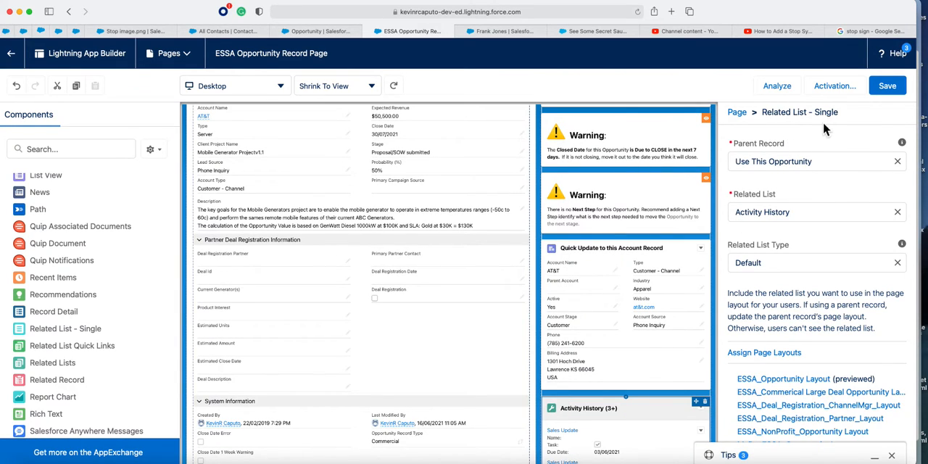
mouse_move(835, 128)
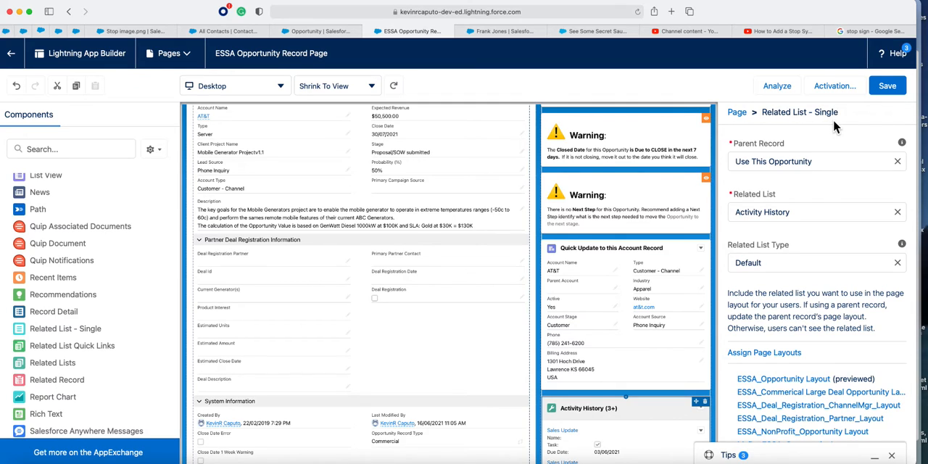
mouse_move(757, 161)
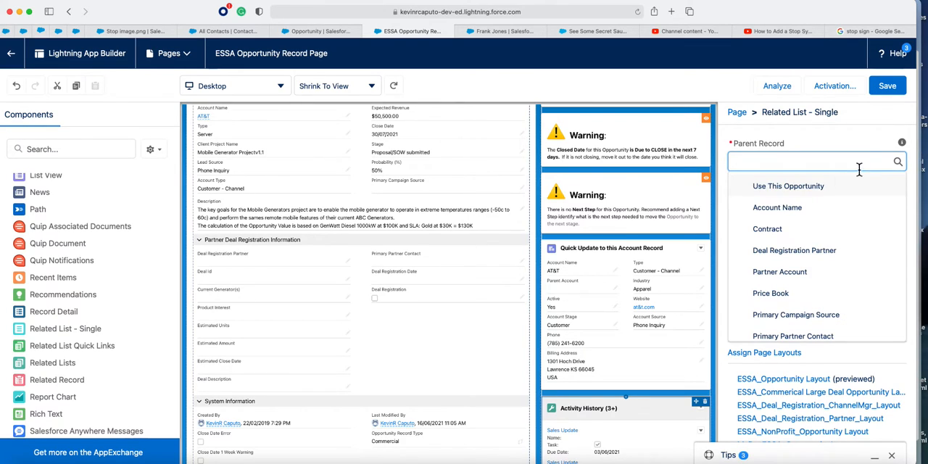
- Set Parent Record to Account Name and the related list to Contacts
left_click(778, 207)
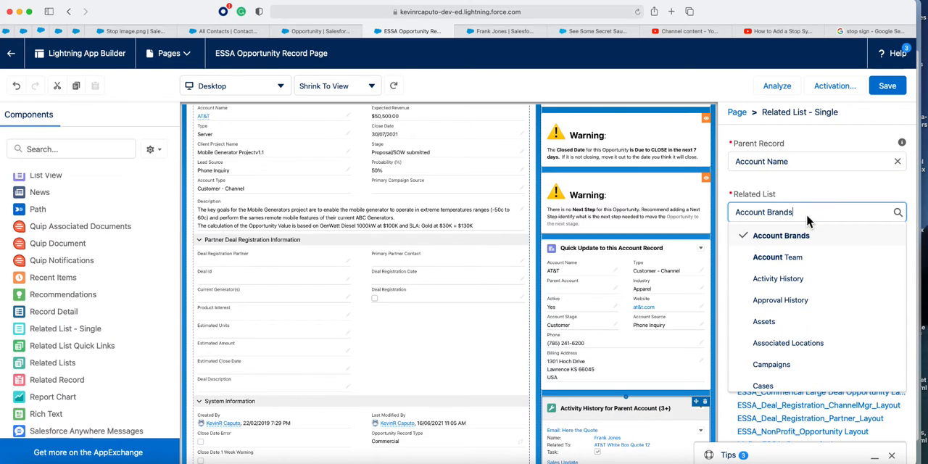
scroll("down", 3)
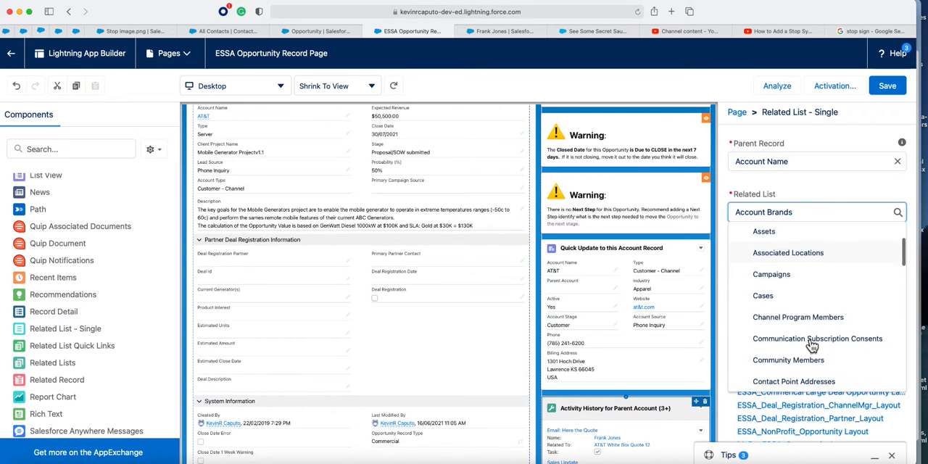
scroll("down", 3)
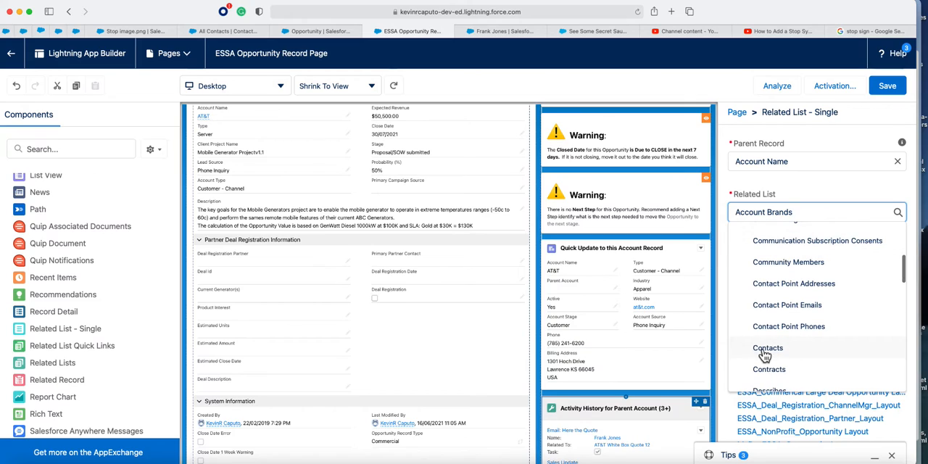
left_click(768, 348)
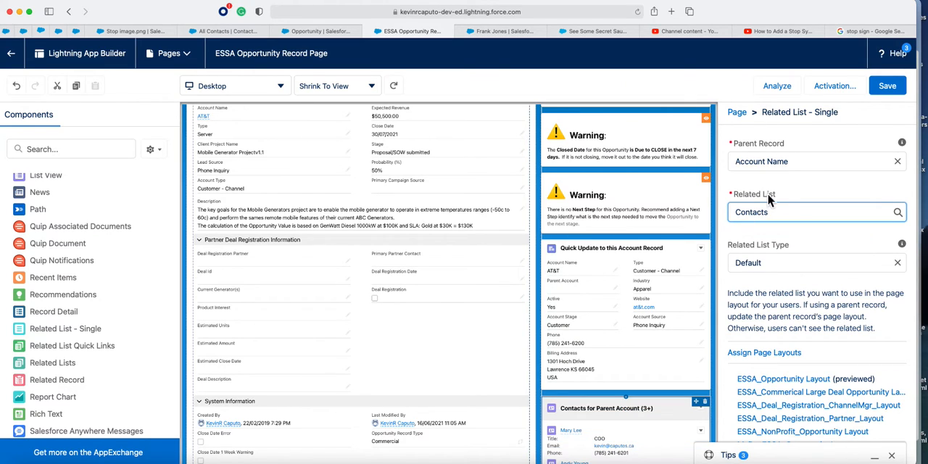
mouse_move(753, 255)
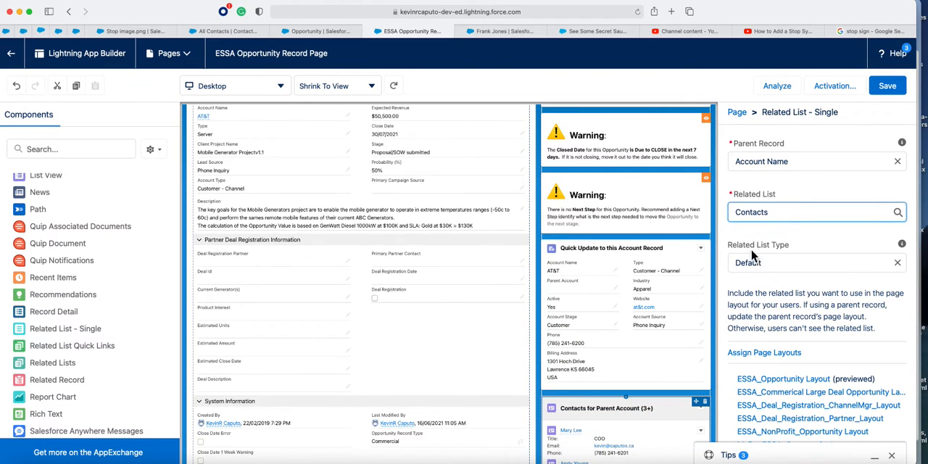
- Switch the related list type to Enhanced List and set Number of Records to 3
left_click(812, 262)
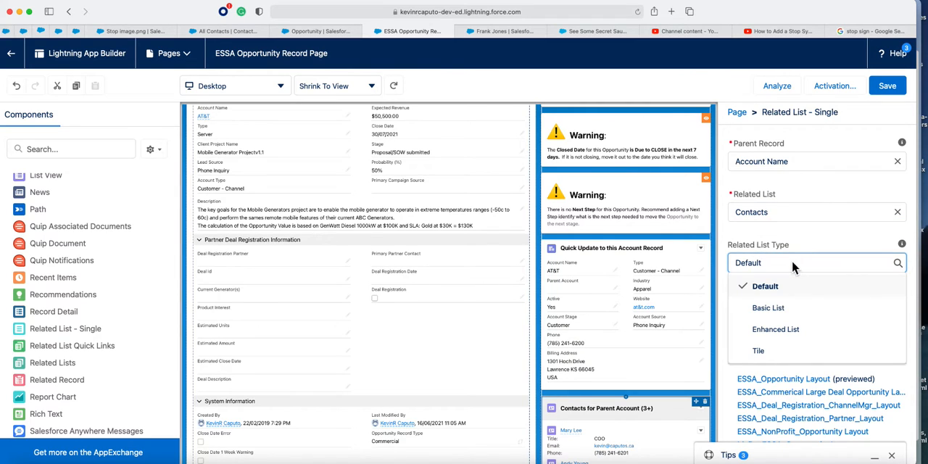
left_click(775, 329)
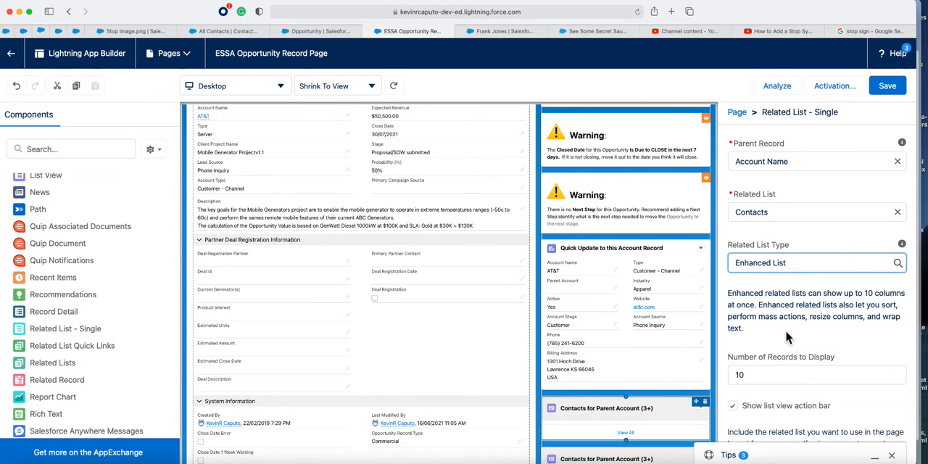
scroll("down", 3)
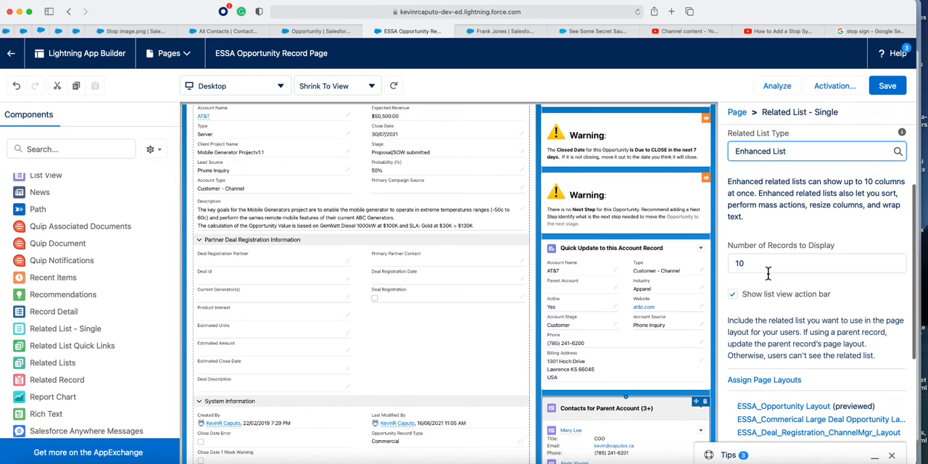
left_click(812, 264)
type("3")
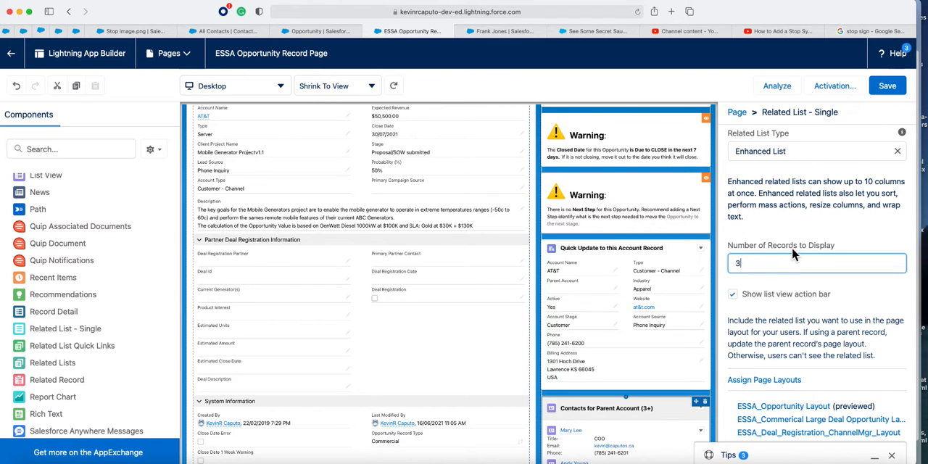
scroll("down", 3)
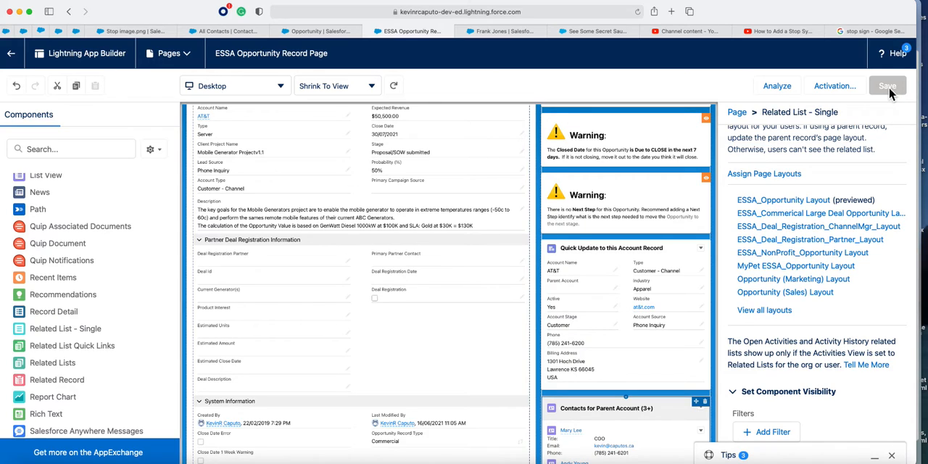
- Save the page and view the Contacts for Parent Account (3+) list showing three contacts on the record
left_click(888, 85)
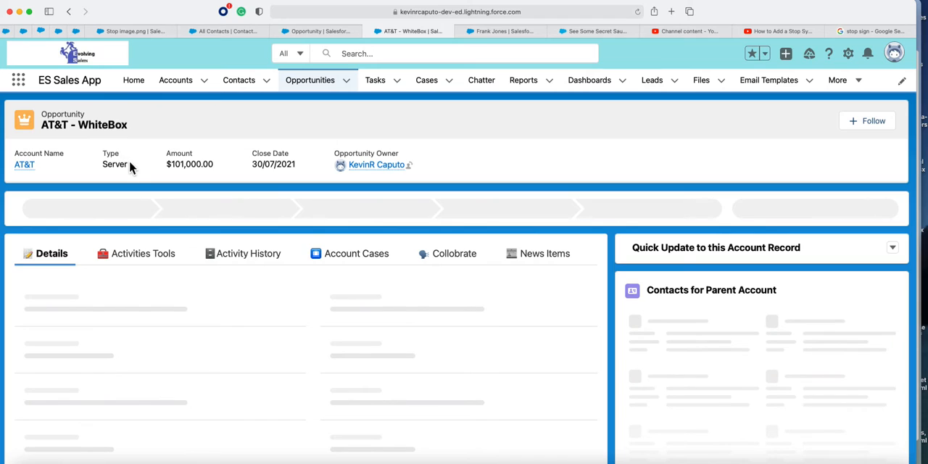
scroll("down", 3)
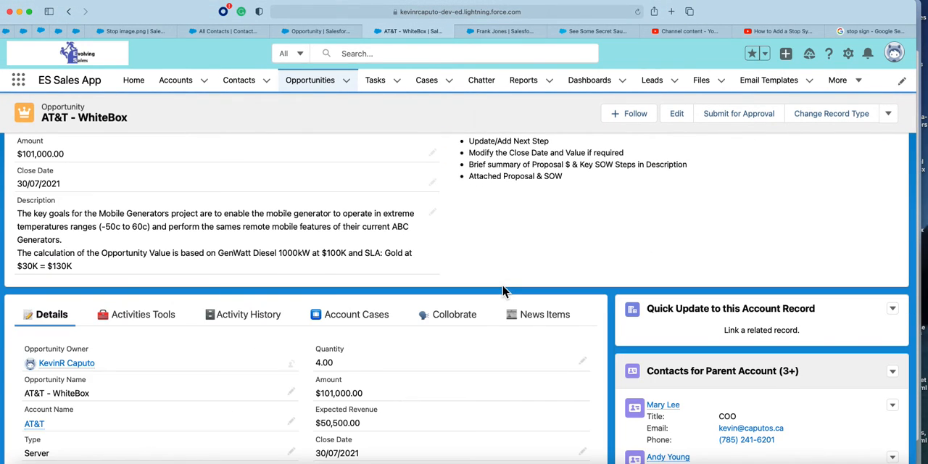
scroll("down", 3)
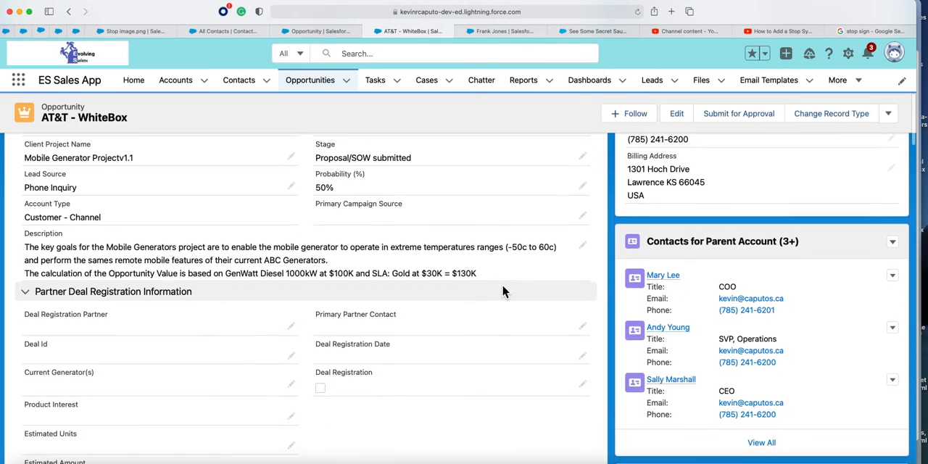
scroll("down", 3)
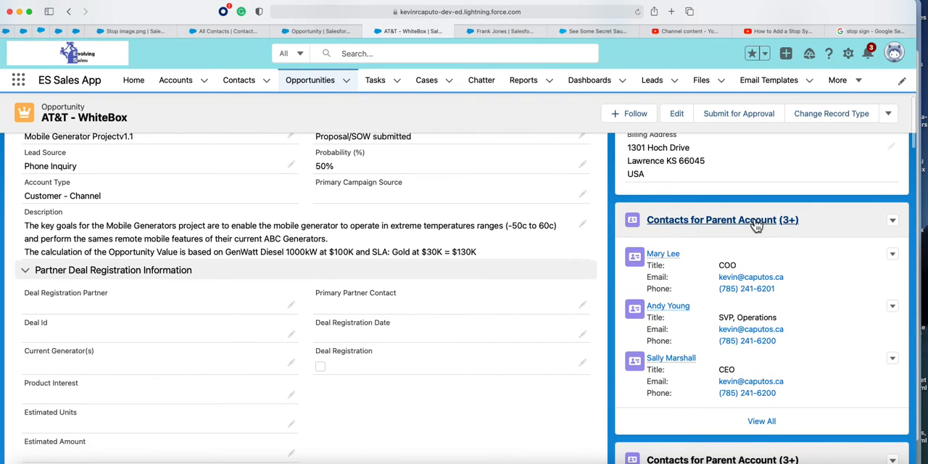
mouse_move(712, 221)
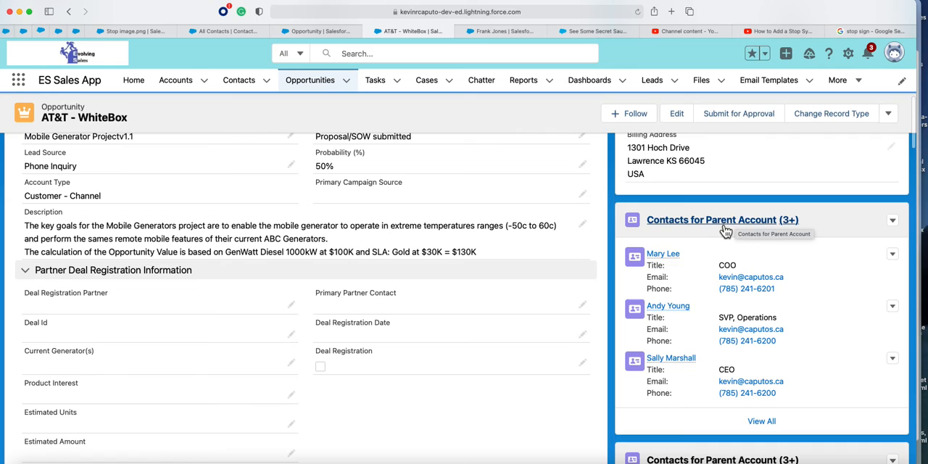